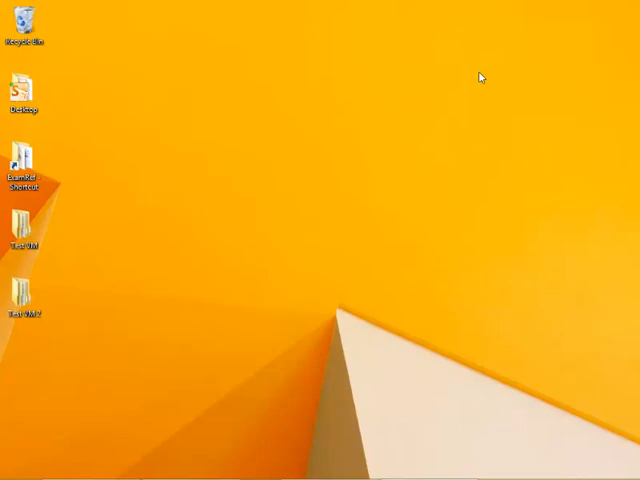
Bring up the Run dialog and move it toward the screen centre for sigverif.exe
key("Win+r")
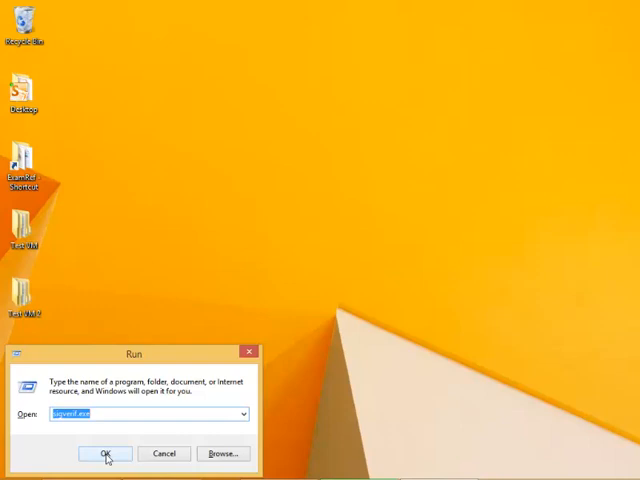
left_click_drag(132, 348, 256, 136)
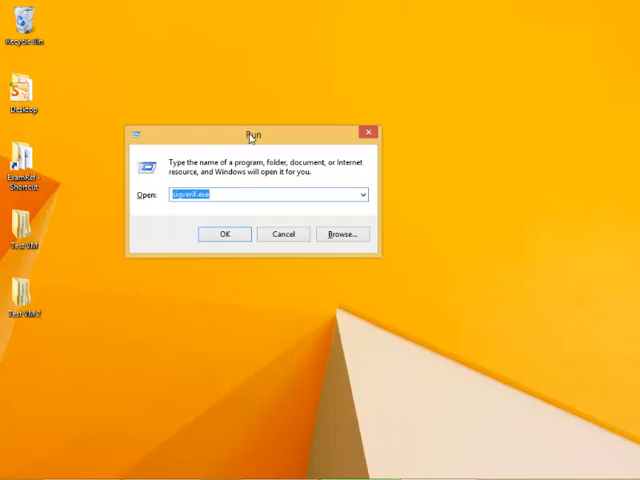
mouse_move(280, 136)
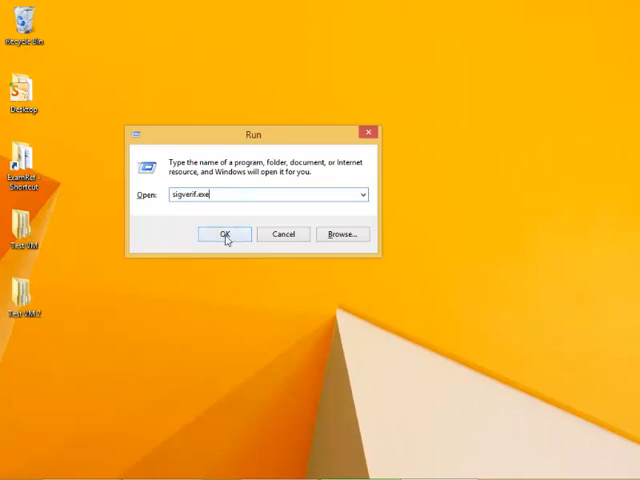
Run sigverif, scan system files, and acknowledge that all files are verified as digitally signed
left_click(226, 232)
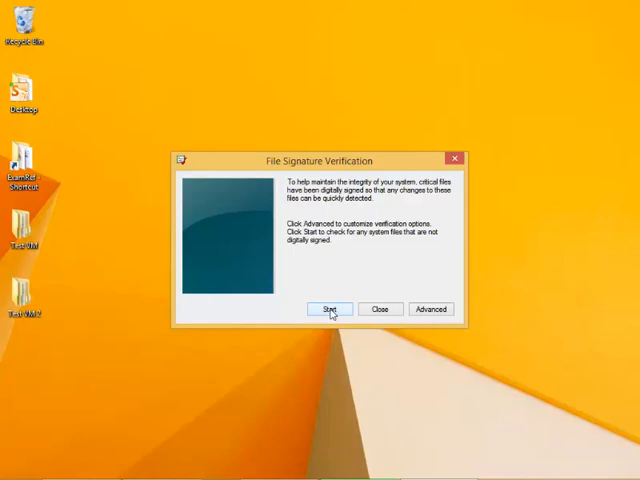
left_click(330, 308)
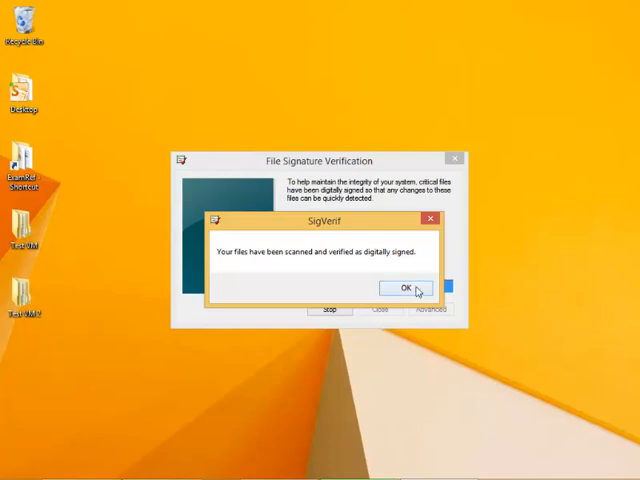
left_click(400, 288)
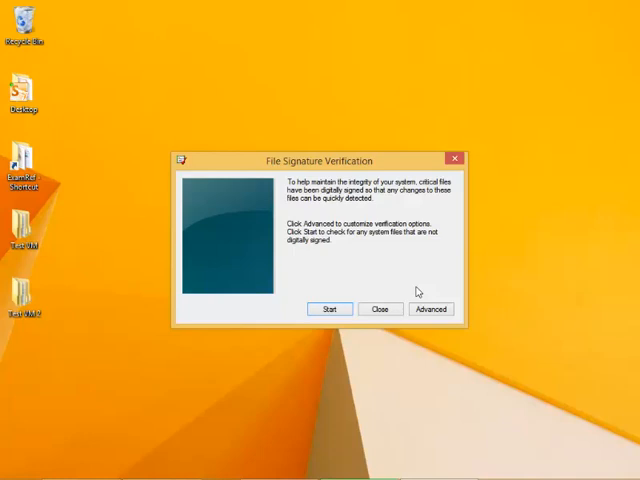